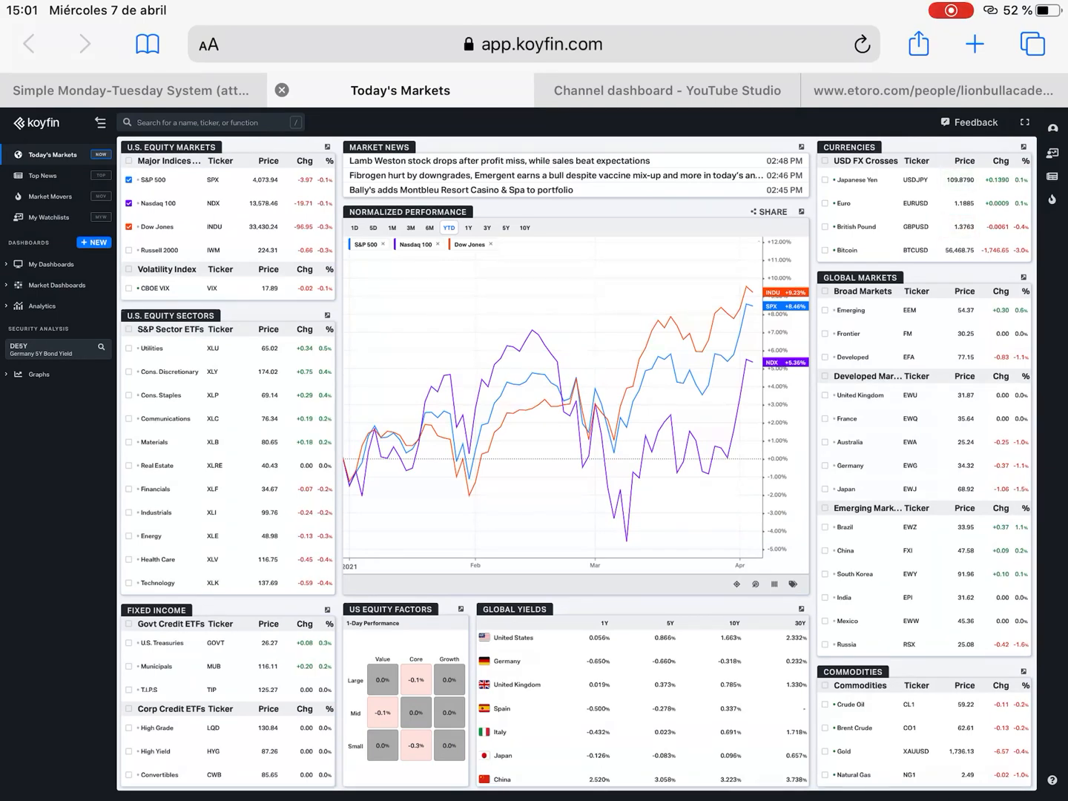
Step: Expand the U.S. Equity Markets widget into World Equity Indices, charting NASDAQ, S&P 500, Dow and DAX
{"action": "left_click", "coordinate": [99, 121]}
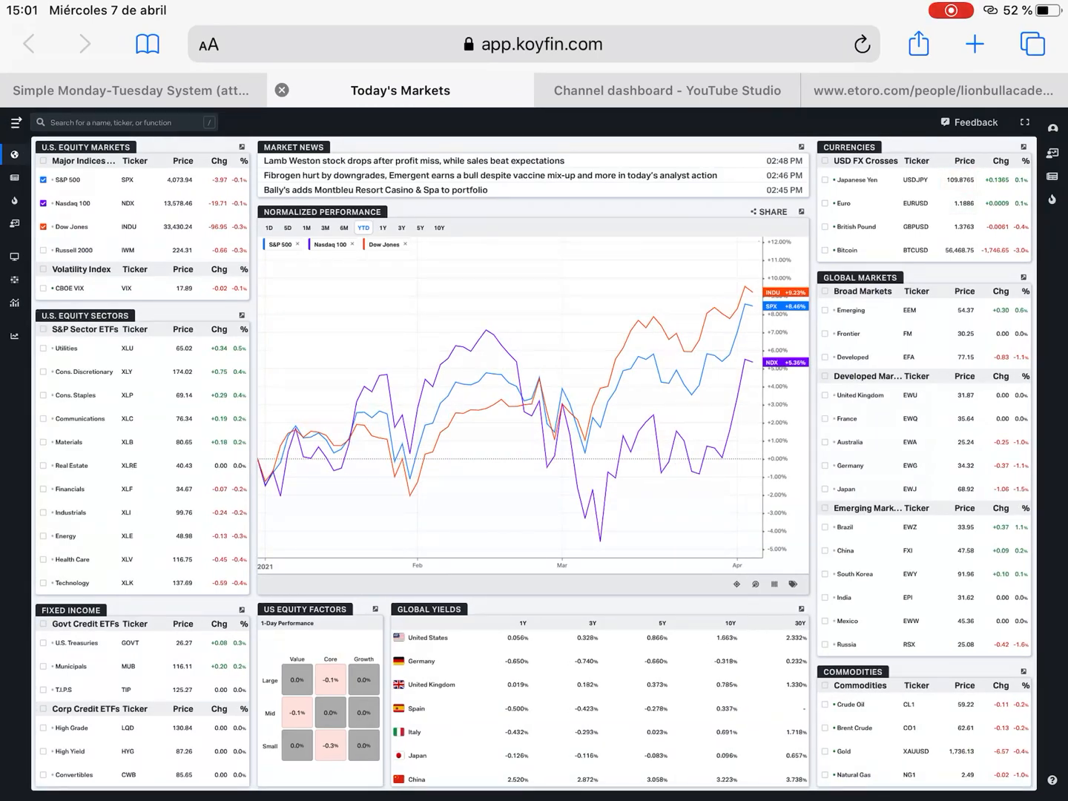
{"action": "left_click", "coordinate": [16, 122]}
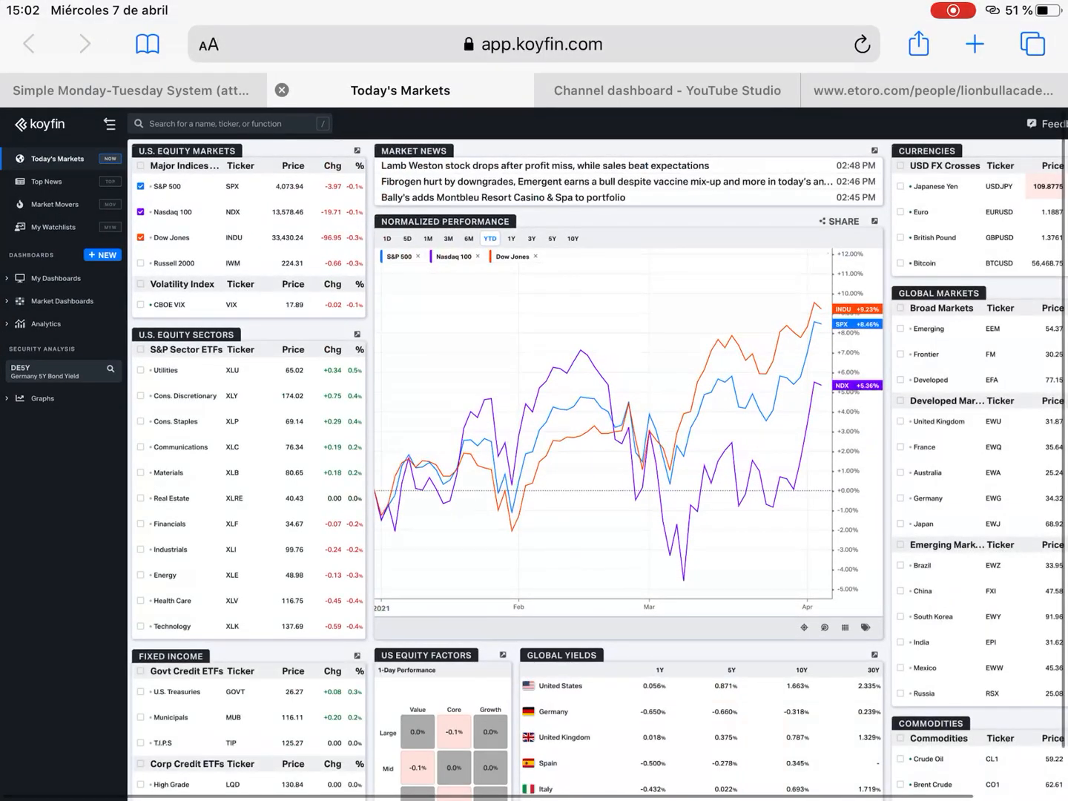
{"action": "left_click", "coordinate": [109, 123]}
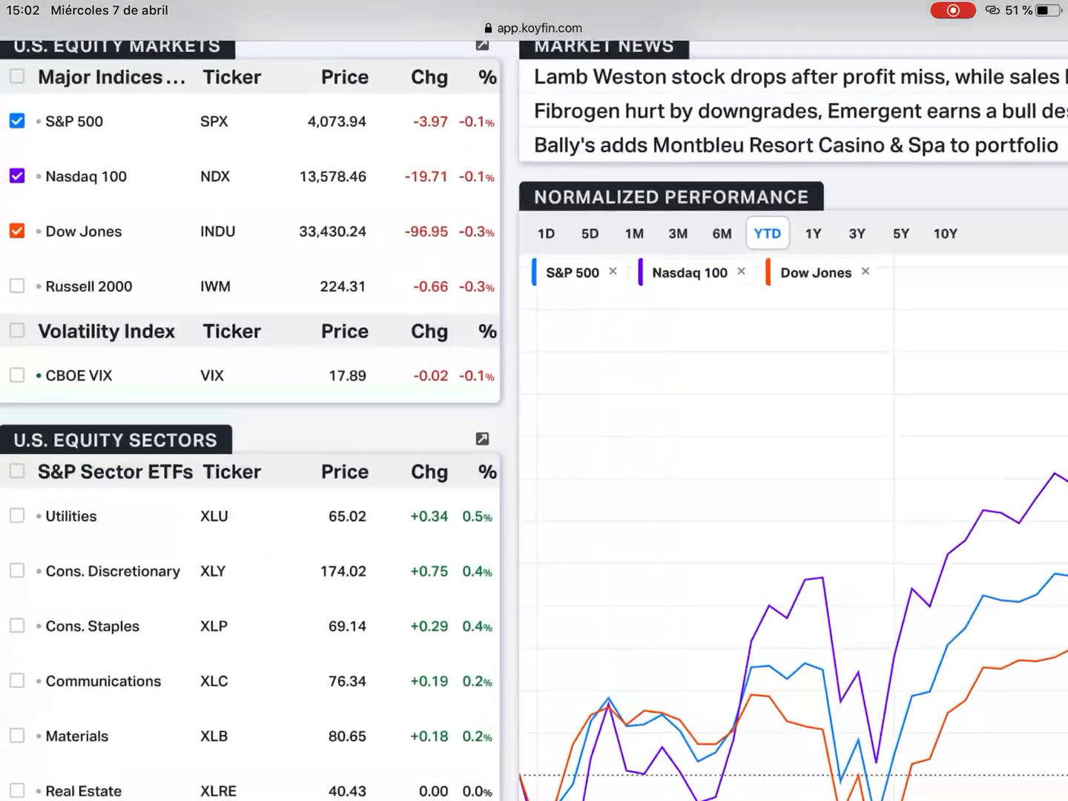
{"action": "scroll", "scroll_direction": "up", "scroll_amount": 3}
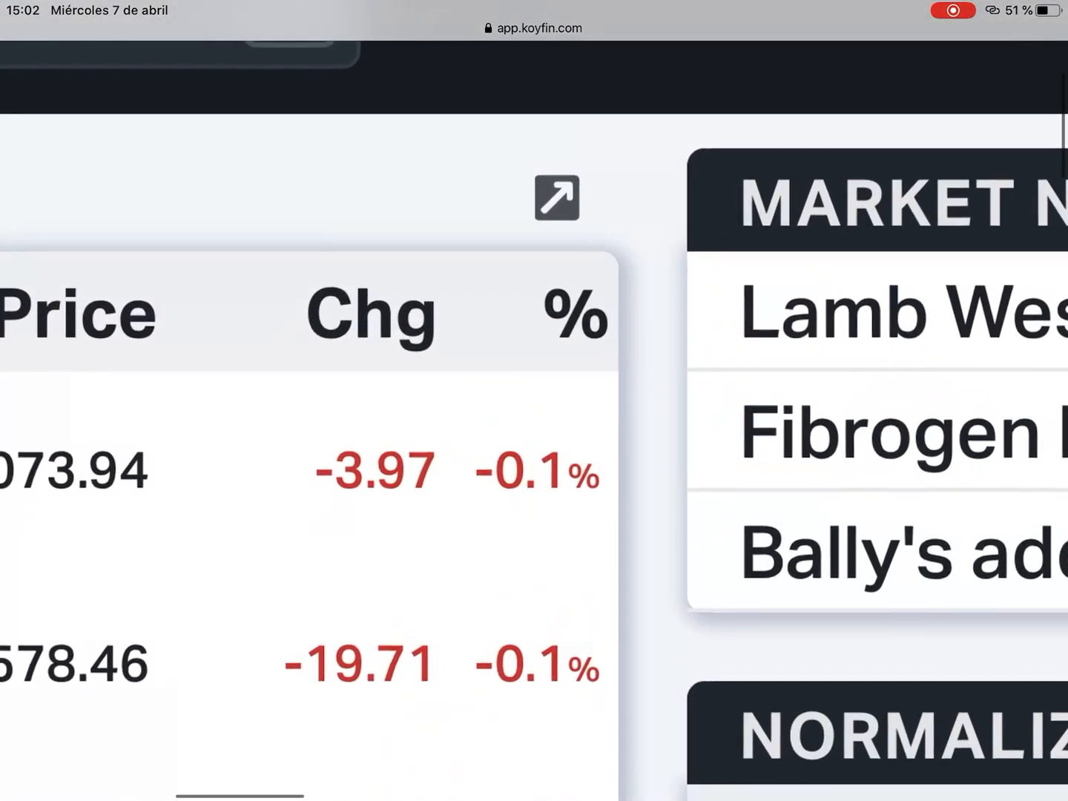
{"action": "scroll", "scroll_direction": "up", "scroll_amount": 3}
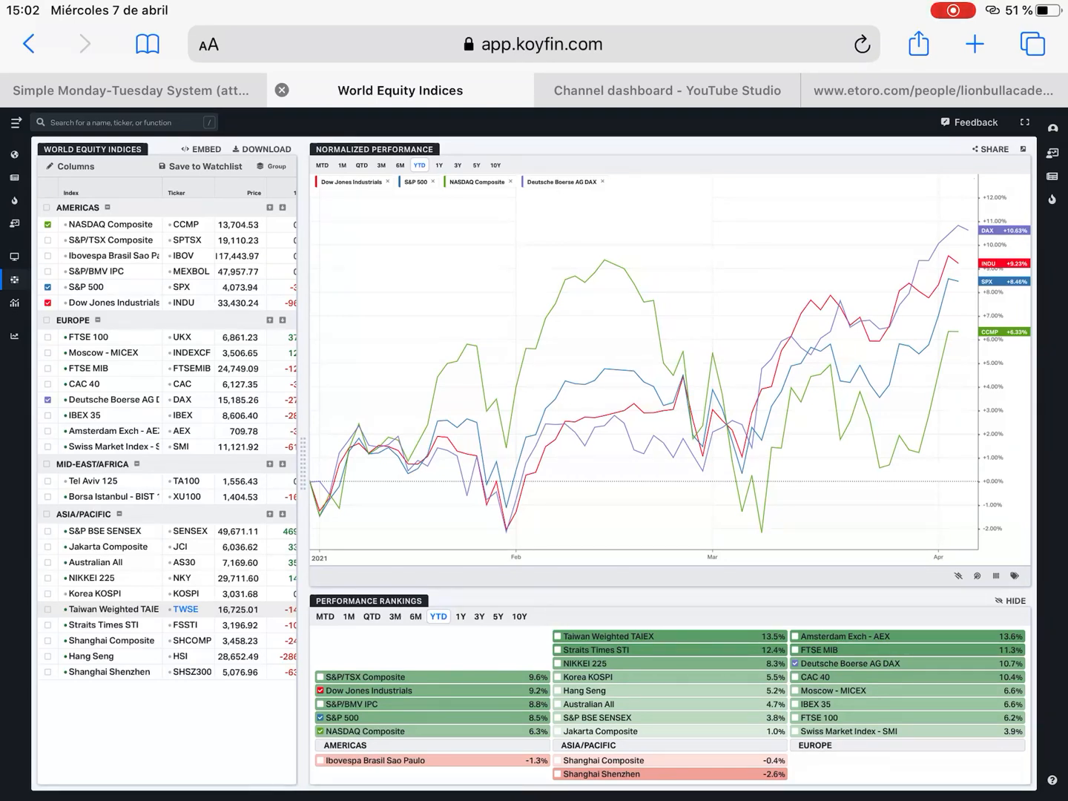
Step: Go back to the Today's Markets dashboard from the sidebar
{"action": "left_click", "coordinate": [14, 122]}
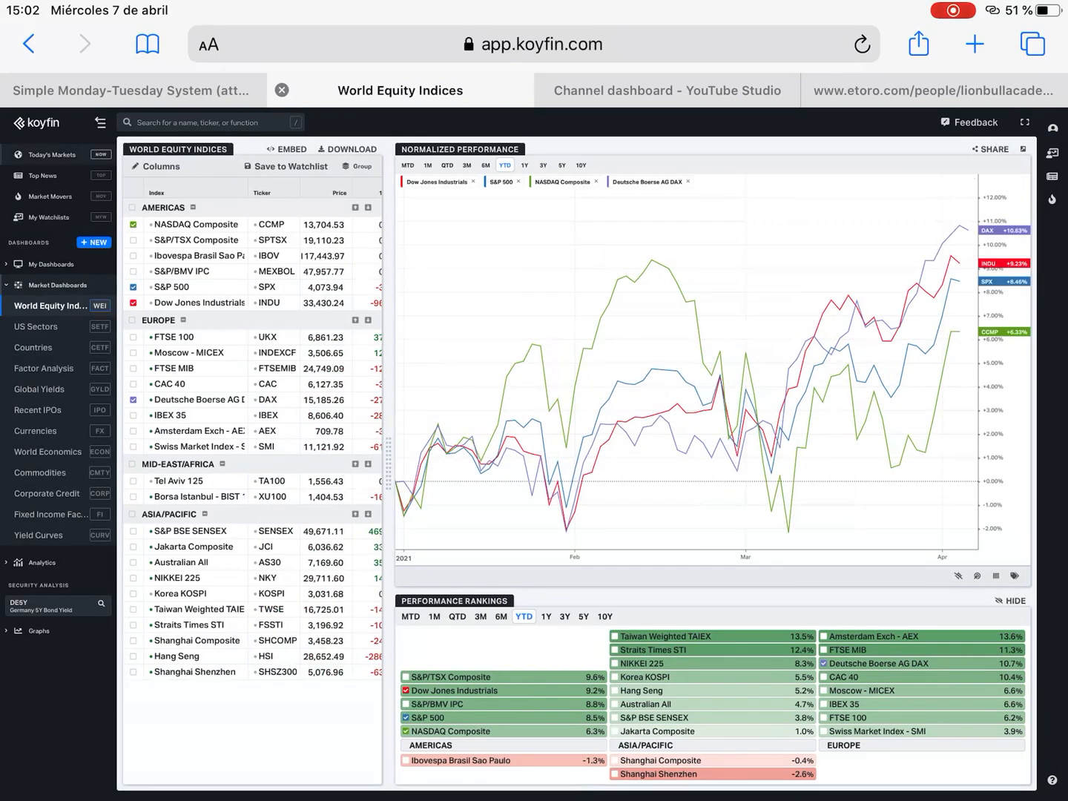
{"action": "left_click", "coordinate": [51, 155]}
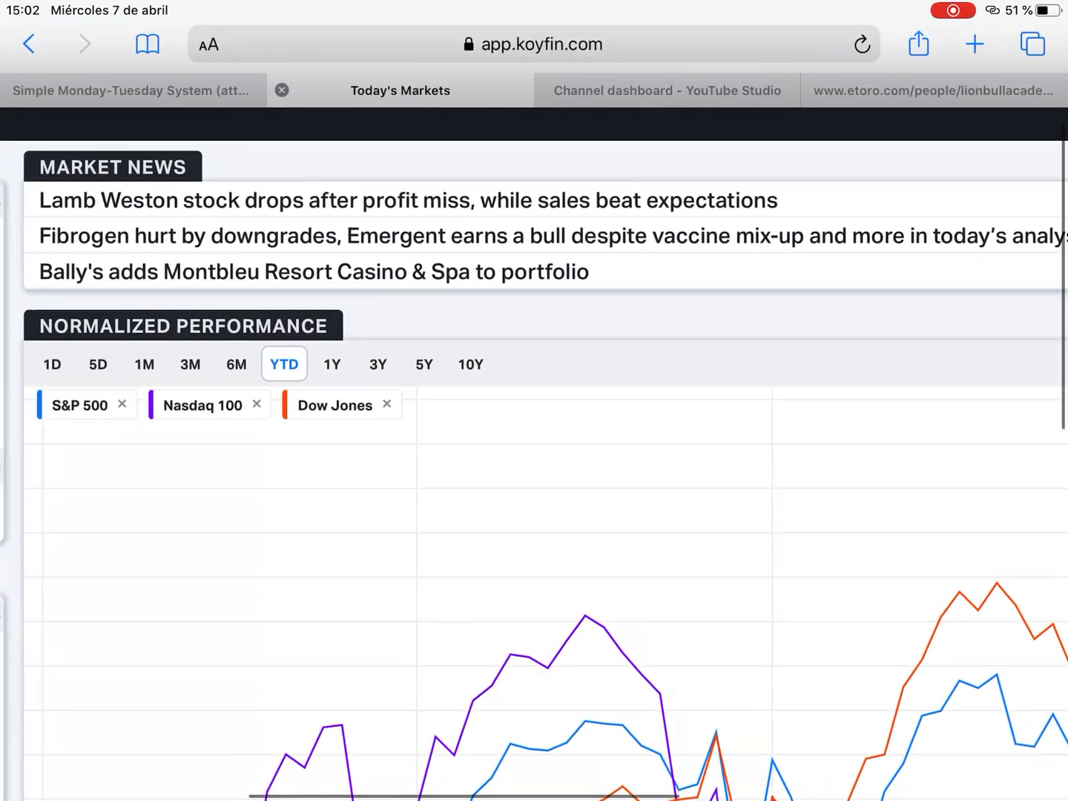
{"action": "scroll", "scroll_direction": "right", "scroll_amount": 3}
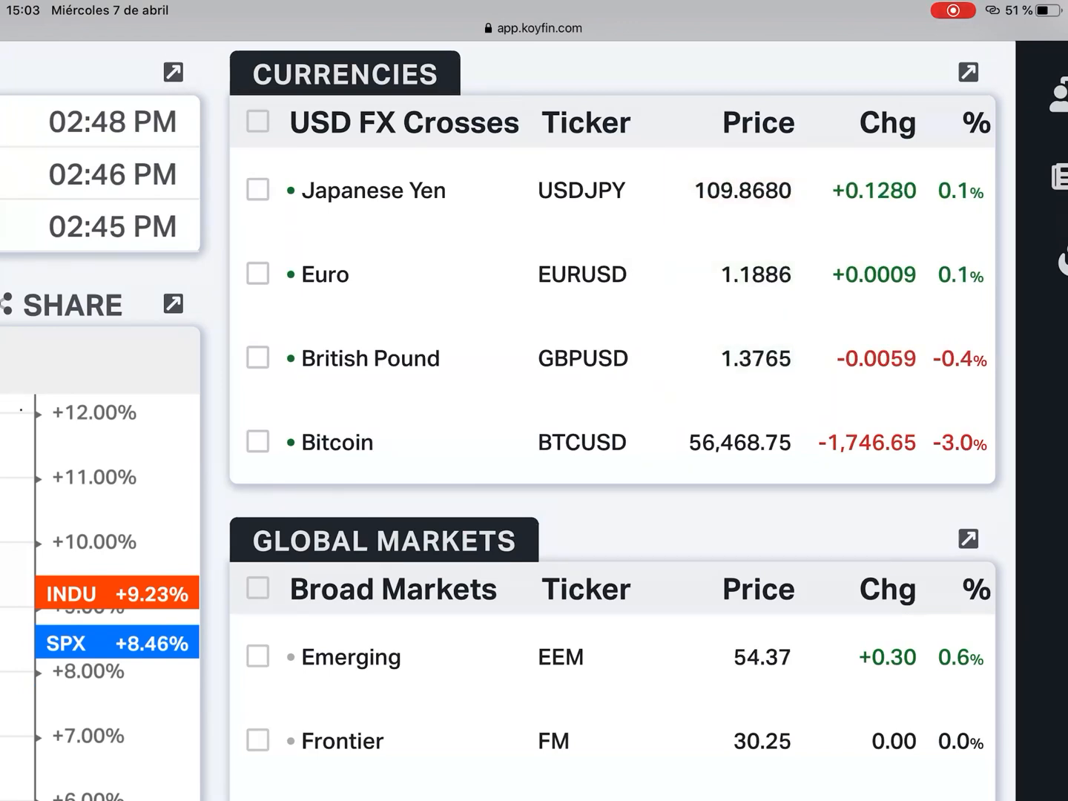
{"action": "scroll", "scroll_direction": "down", "scroll_amount": 3}
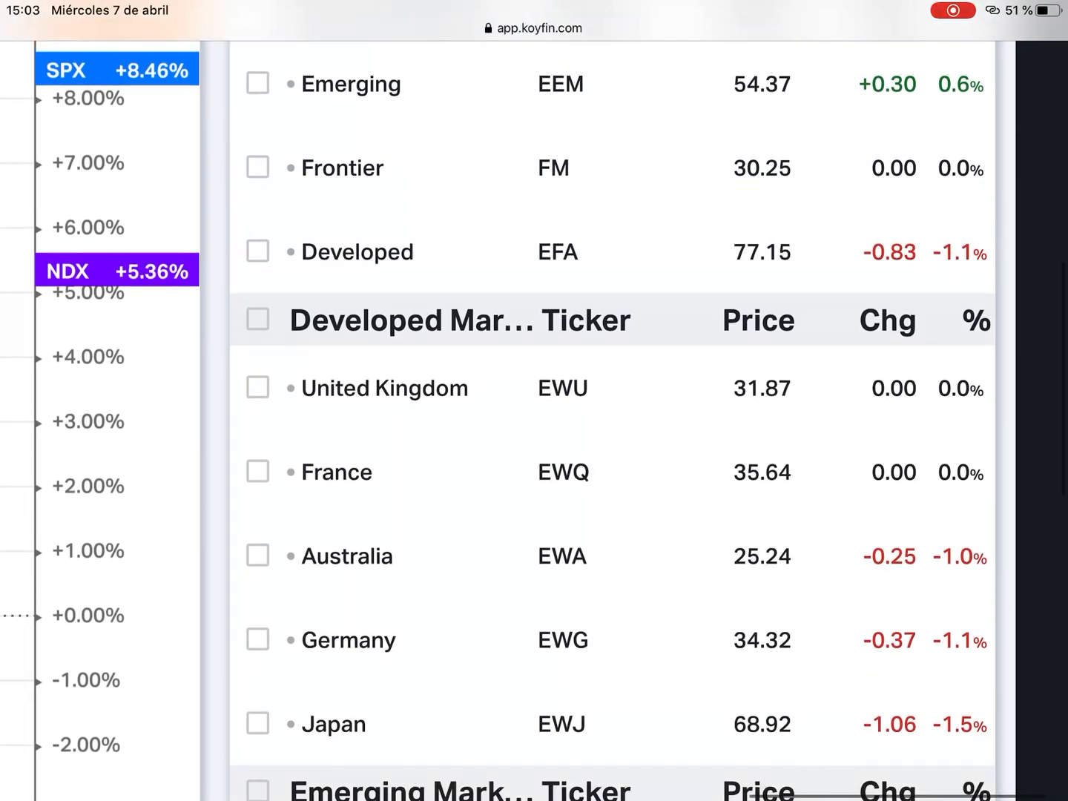
{"action": "scroll", "scroll_direction": "down", "scroll_amount": 3}
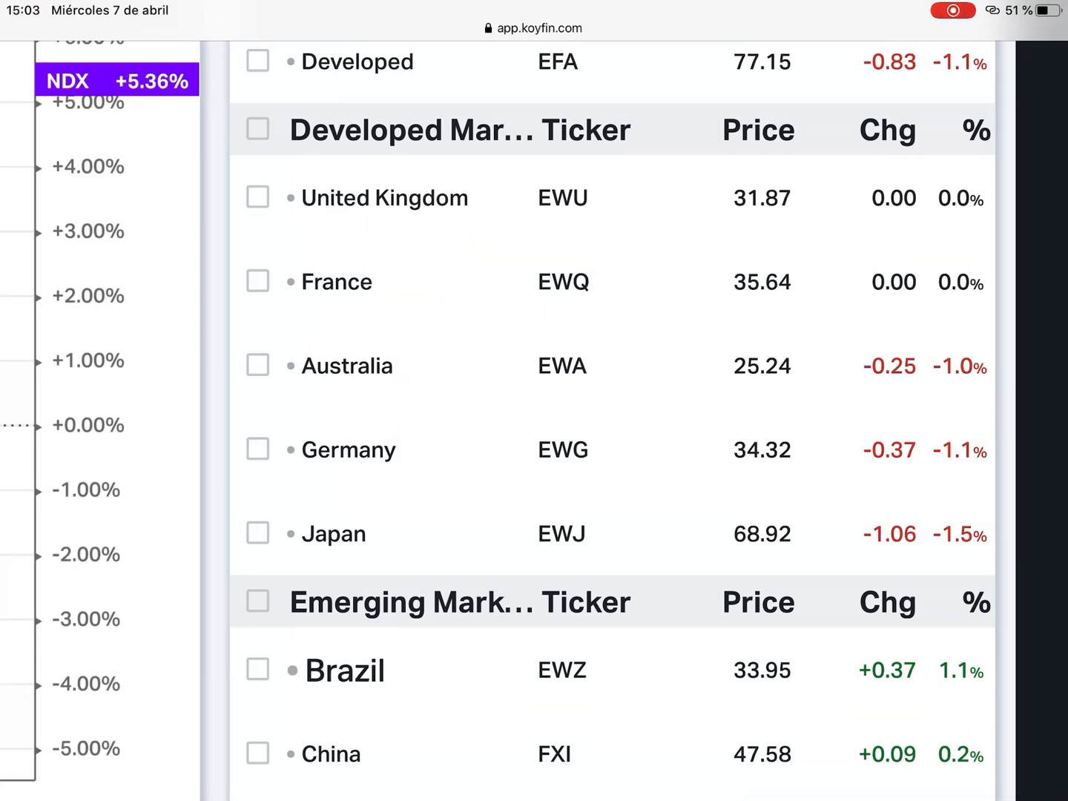
{"action": "scroll", "scroll_direction": "down", "scroll_amount": 3}
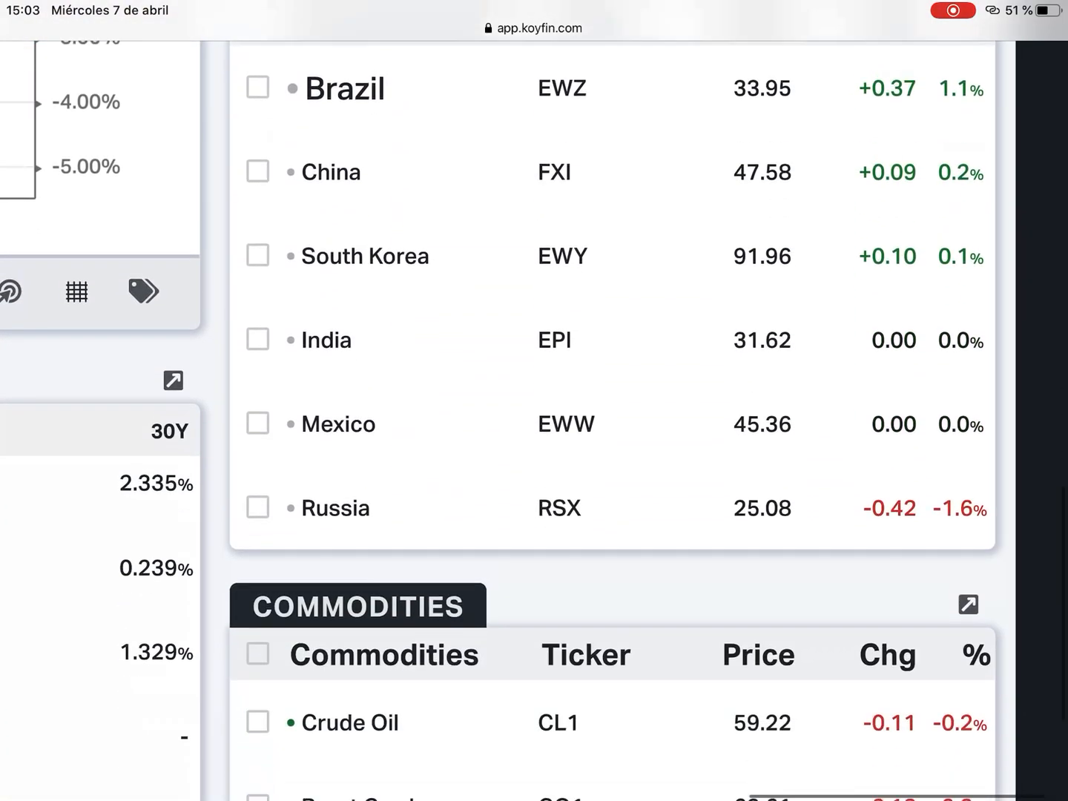
{"action": "scroll", "scroll_direction": "up", "scroll_amount": 3}
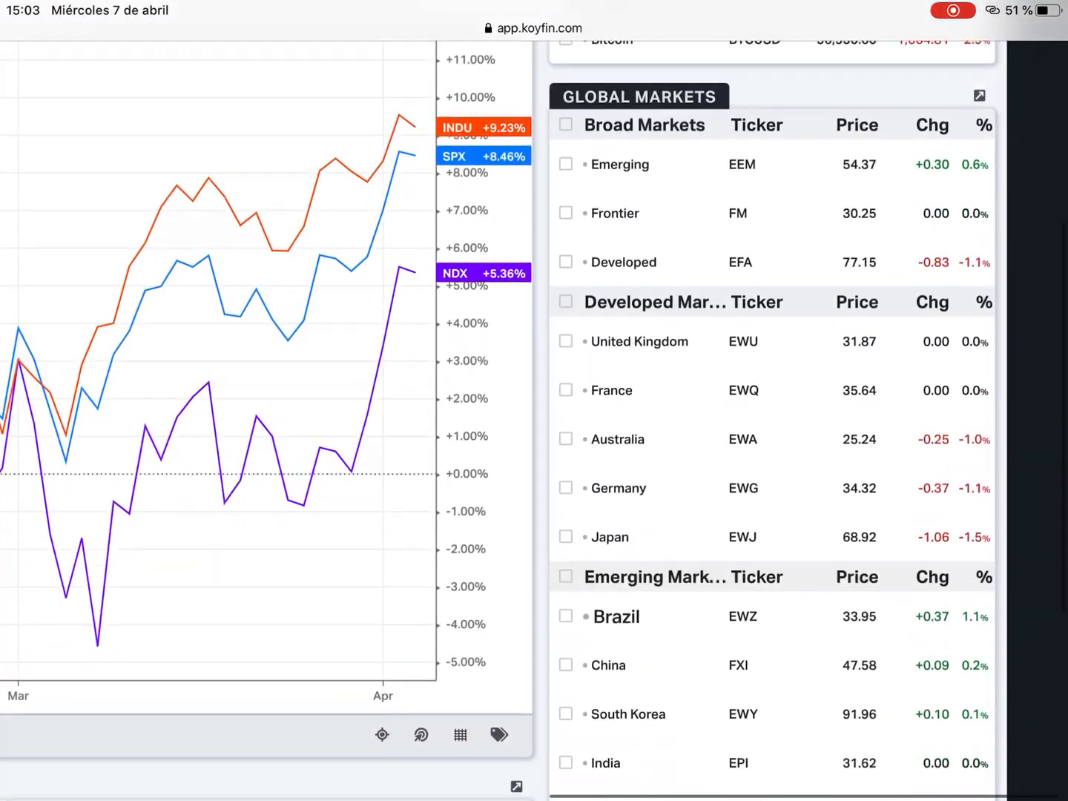
{"action": "scroll", "scroll_direction": "down", "scroll_amount": 3}
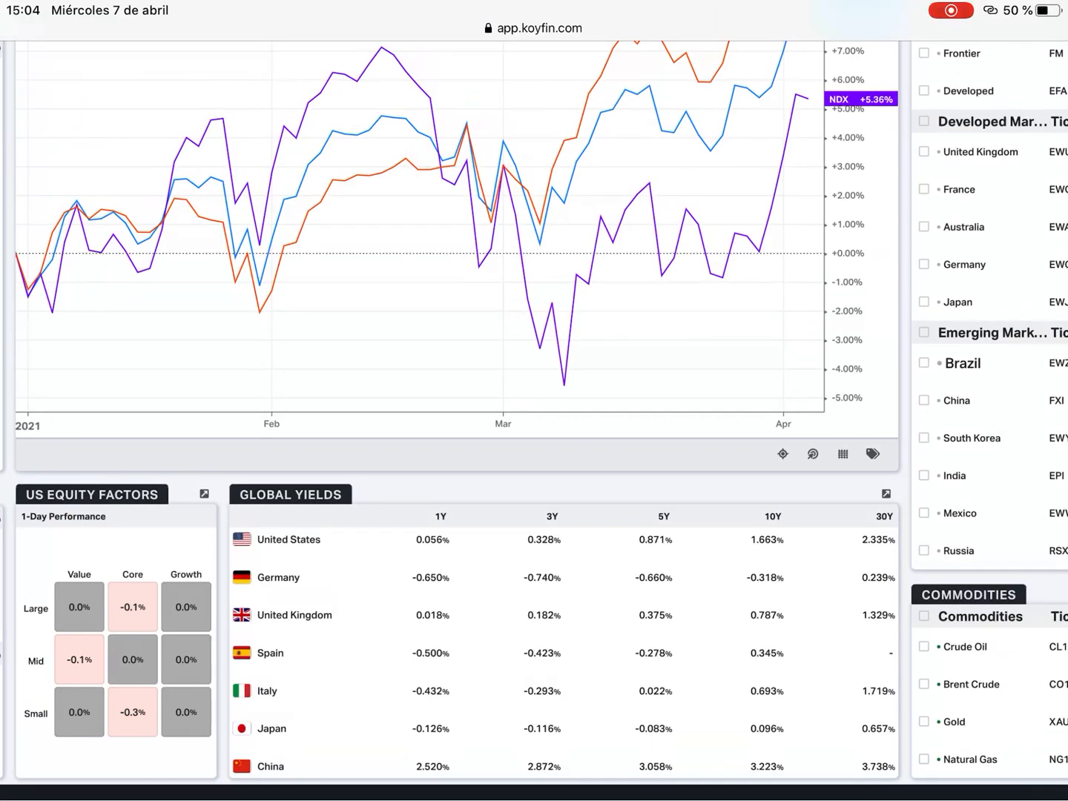
{"action": "scroll", "scroll_direction": "right", "scroll_amount": 3}
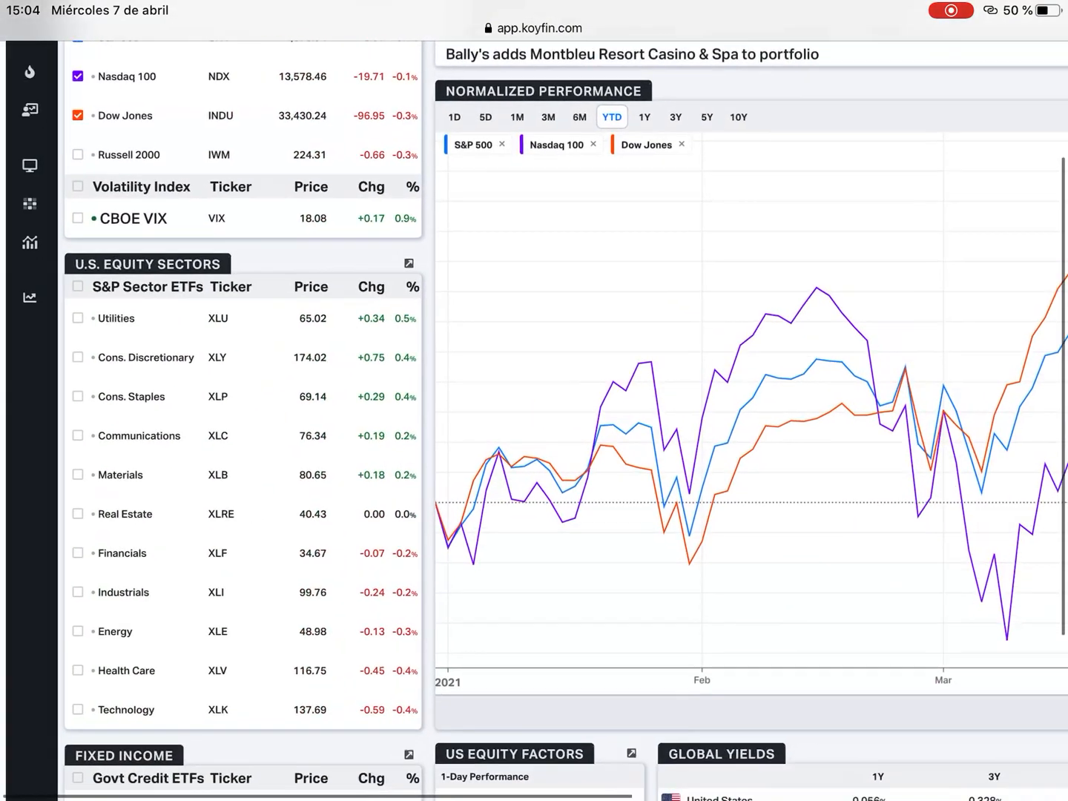
Step: Scroll up the dashboard, then return to the Top News page from the browser's open tabs
{"action": "scroll", "scroll_direction": "up", "scroll_amount": 3}
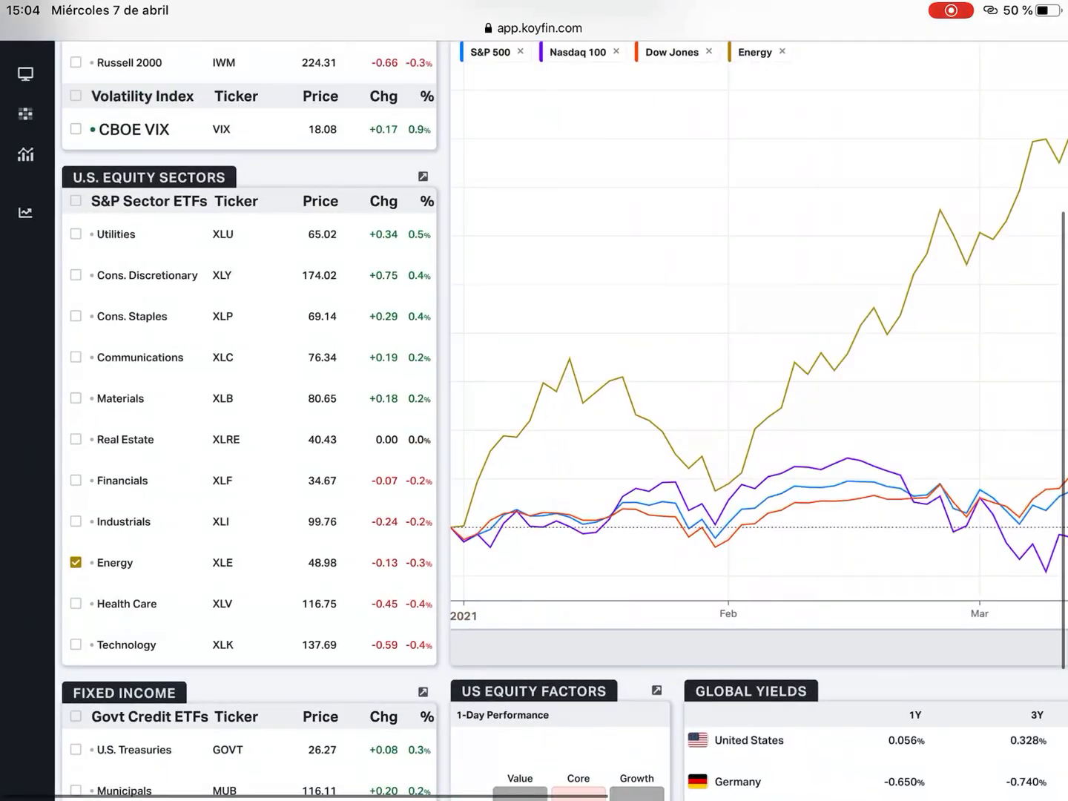
{"action": "scroll", "scroll_direction": "up", "scroll_amount": 3}
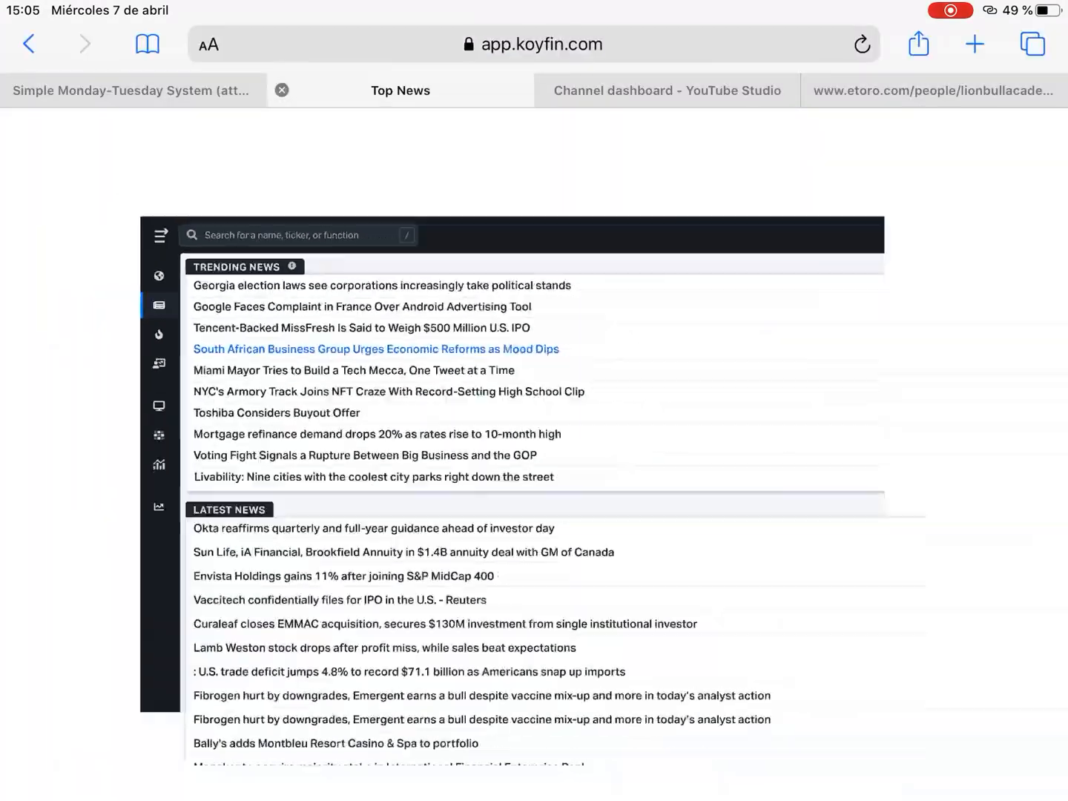
{"action": "left_click", "coordinate": [1031, 44]}
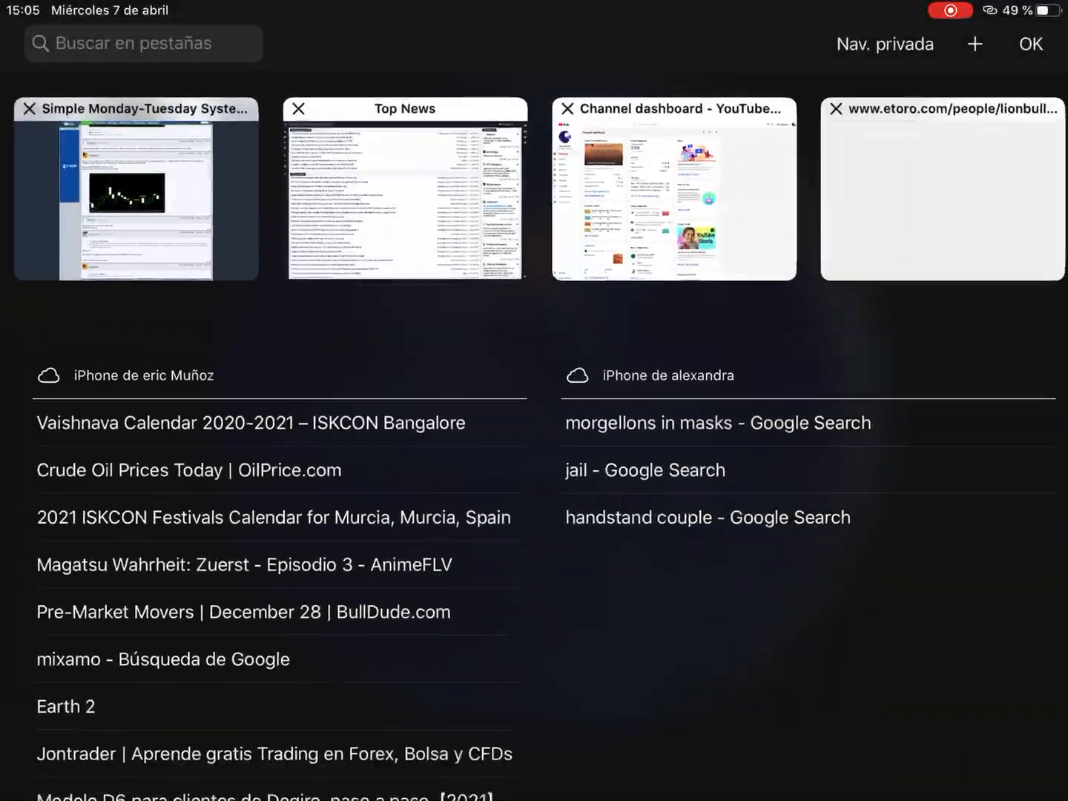
{"action": "left_click", "coordinate": [404, 189]}
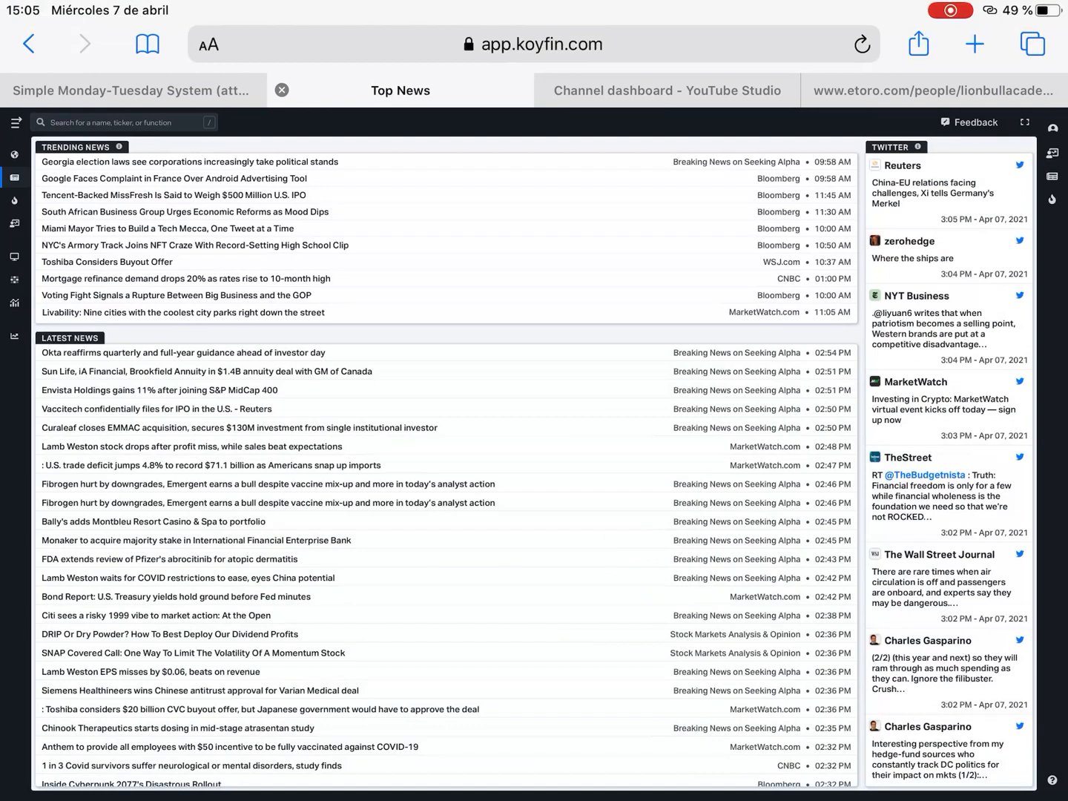